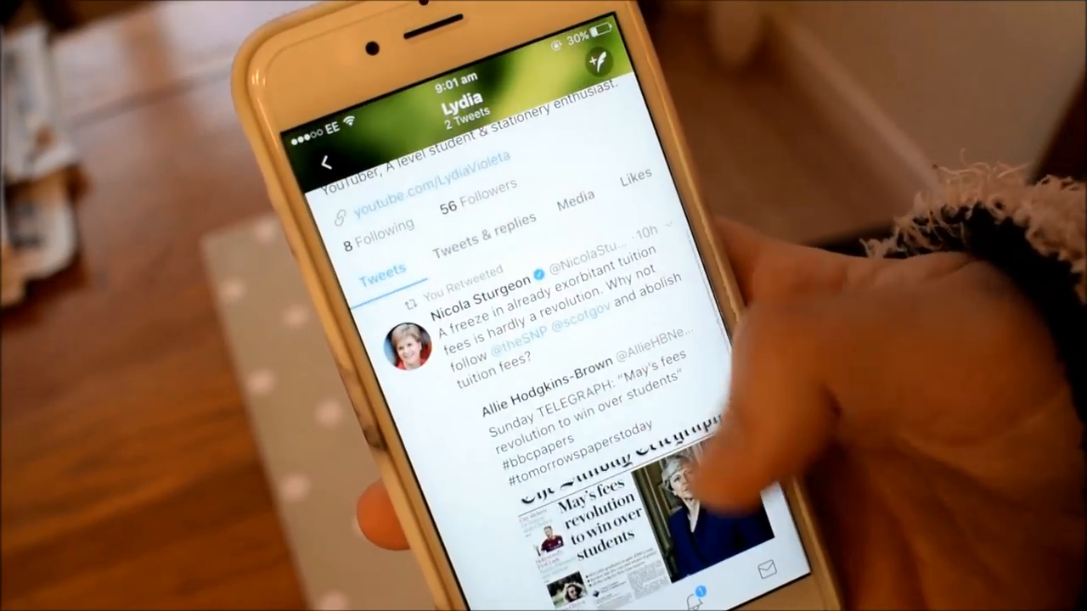
{"action": "scroll", "scroll_direction": "down", "scroll_amount": 3}
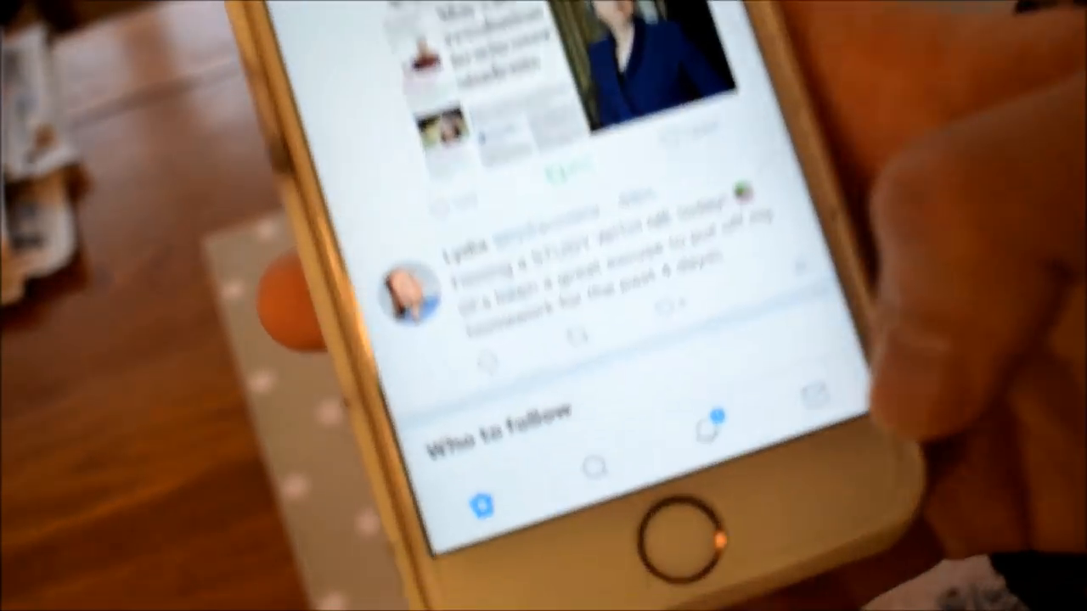